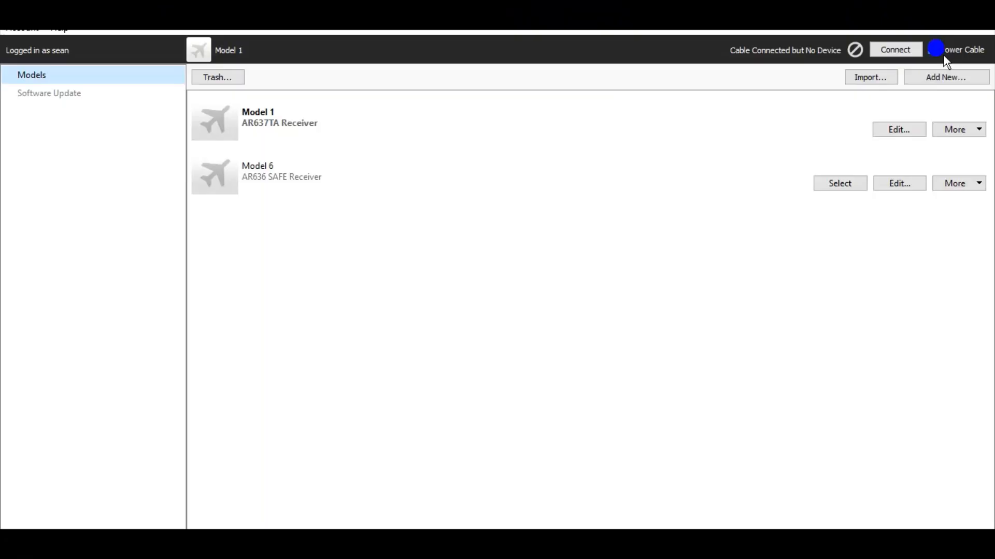
Step: Enable Power Cable and confirm the Unplug Battery warning to power the receiver
click(933, 49)
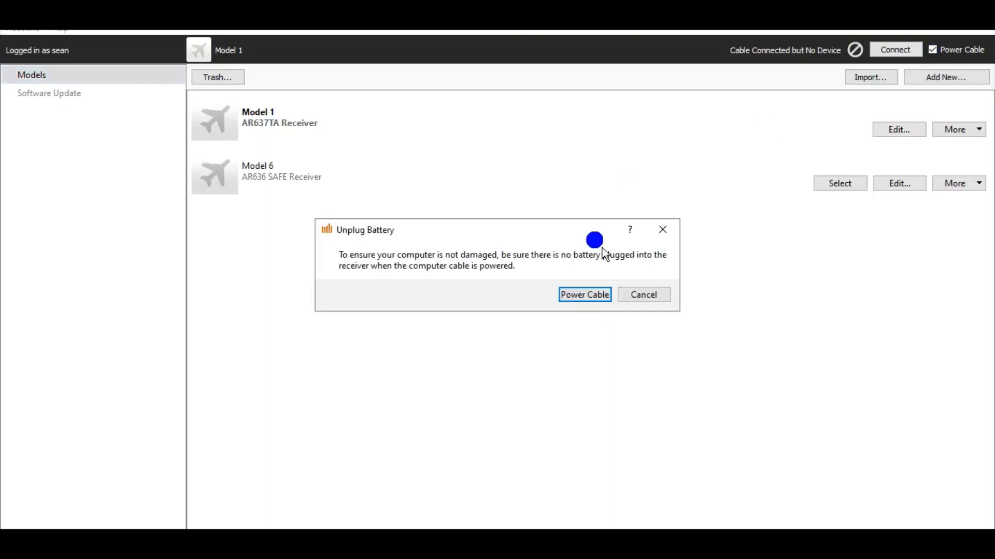
click(583, 294)
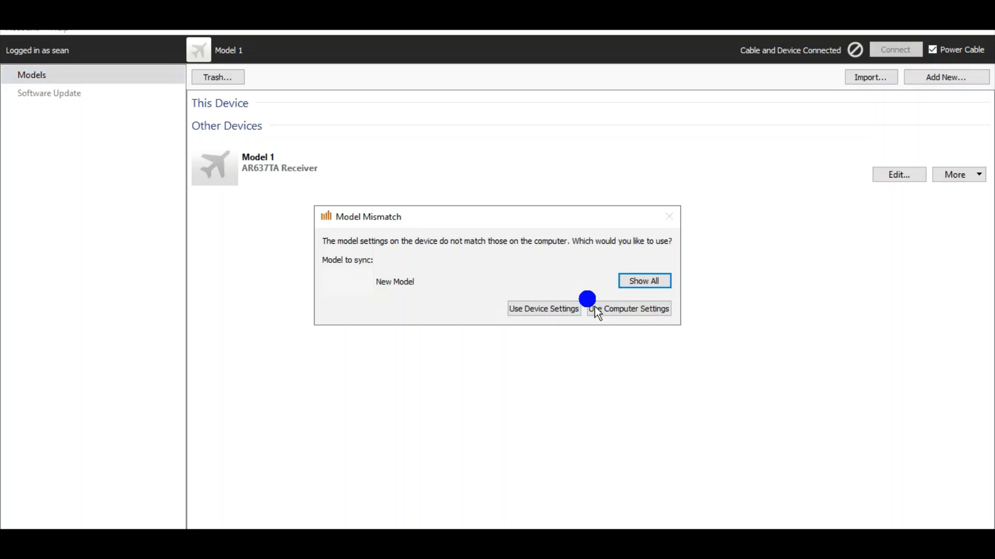
mouse_move(597, 310)
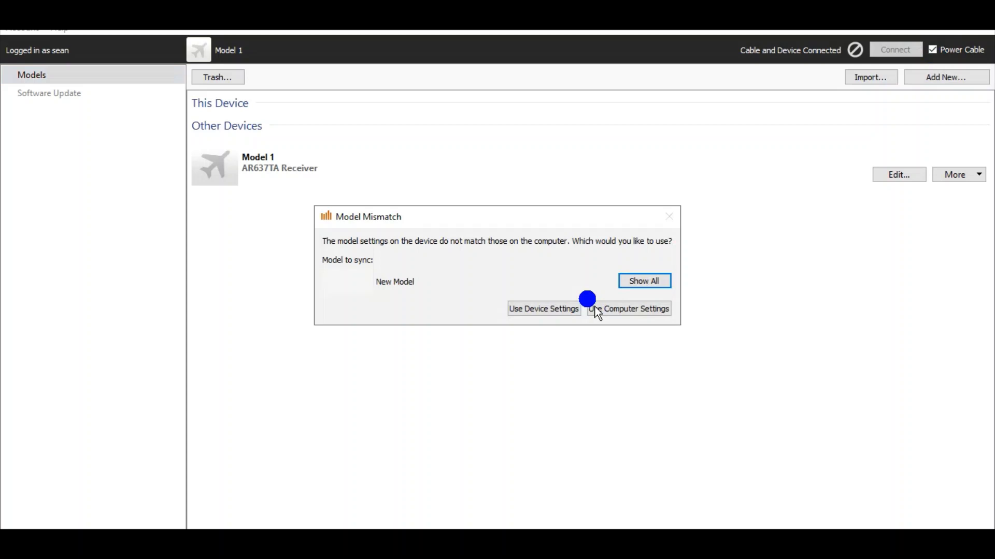
Step: Use the computer's settings for Model 2, then check online for a firmware update from Software Update
click(628, 308)
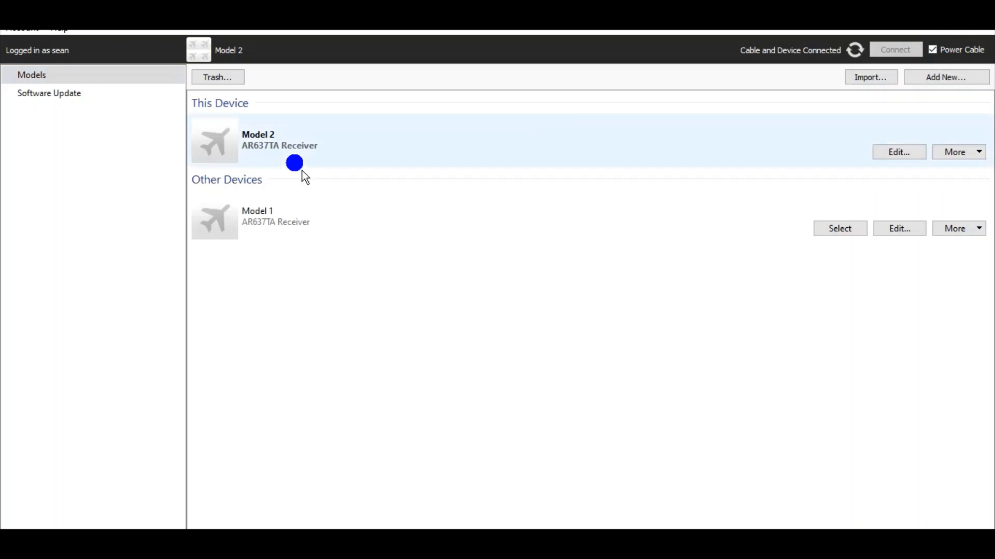
mouse_move(352, 149)
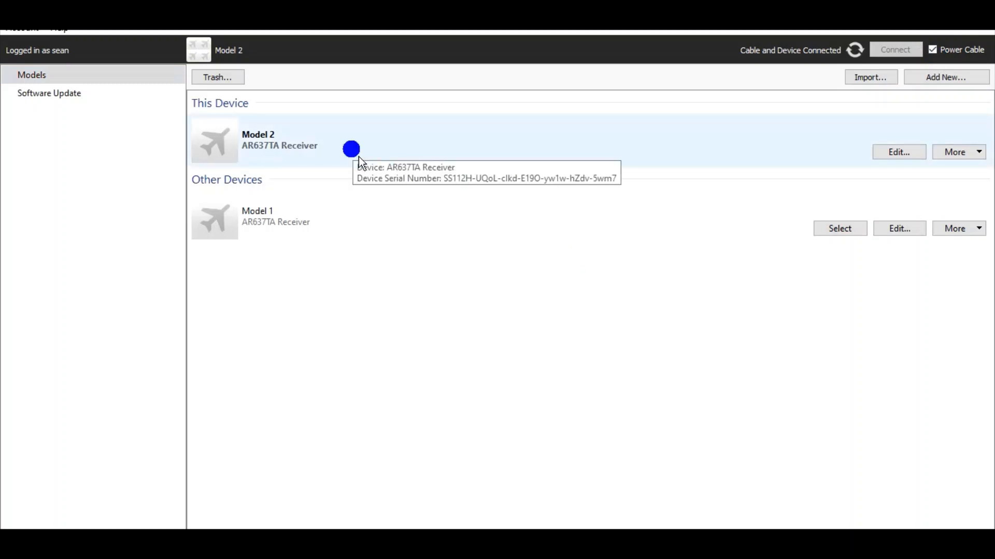
click(49, 93)
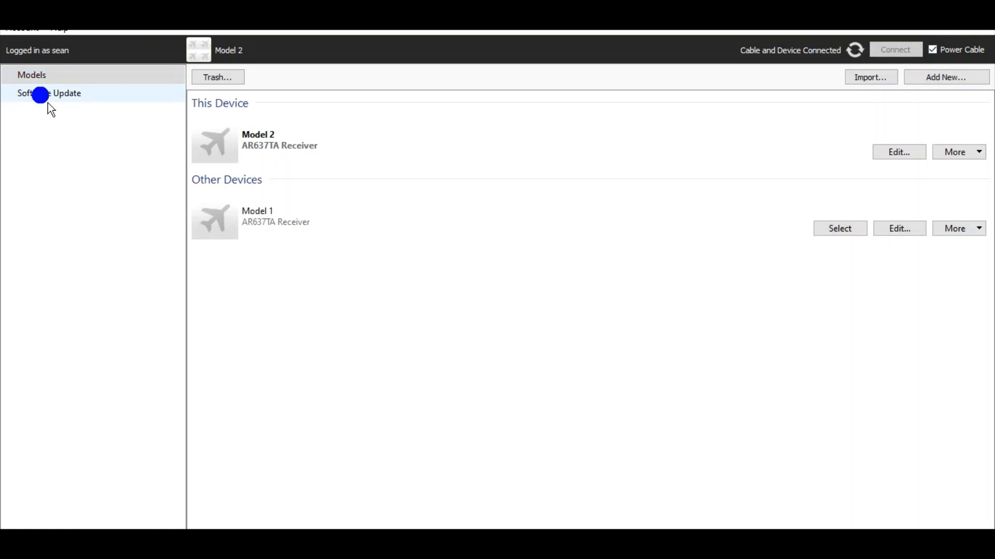
click(49, 93)
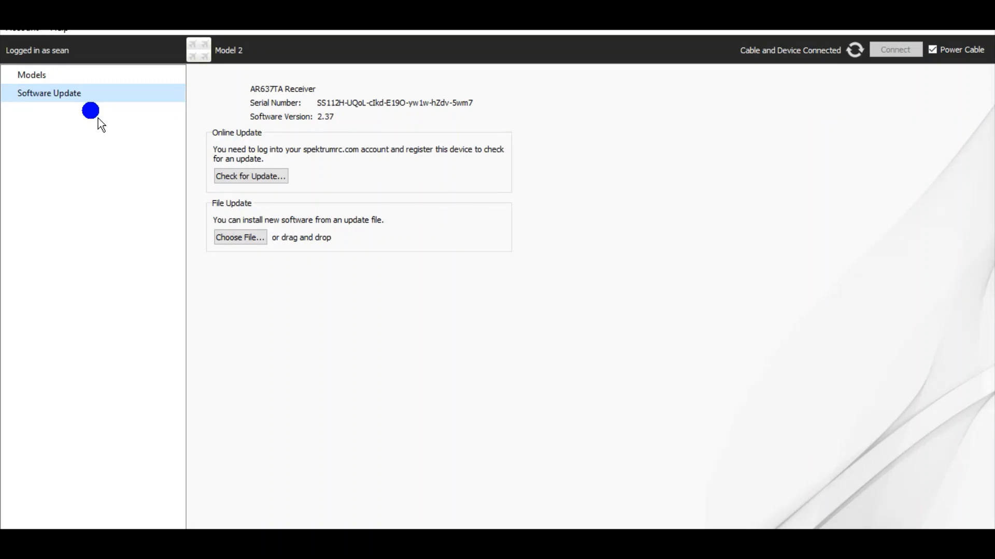
click(250, 176)
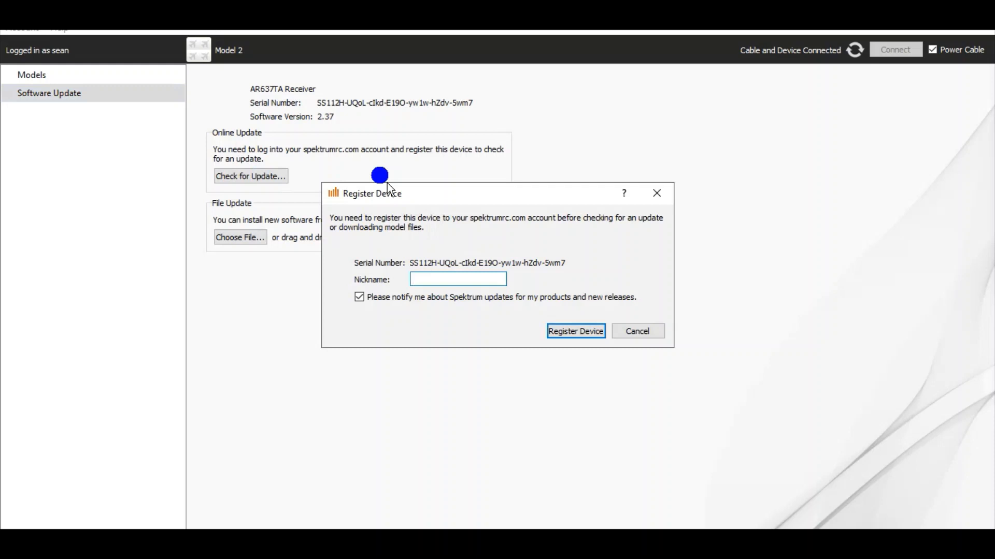
Step: Enter the nickname 'night timber' in the Register Device form
click(457, 279)
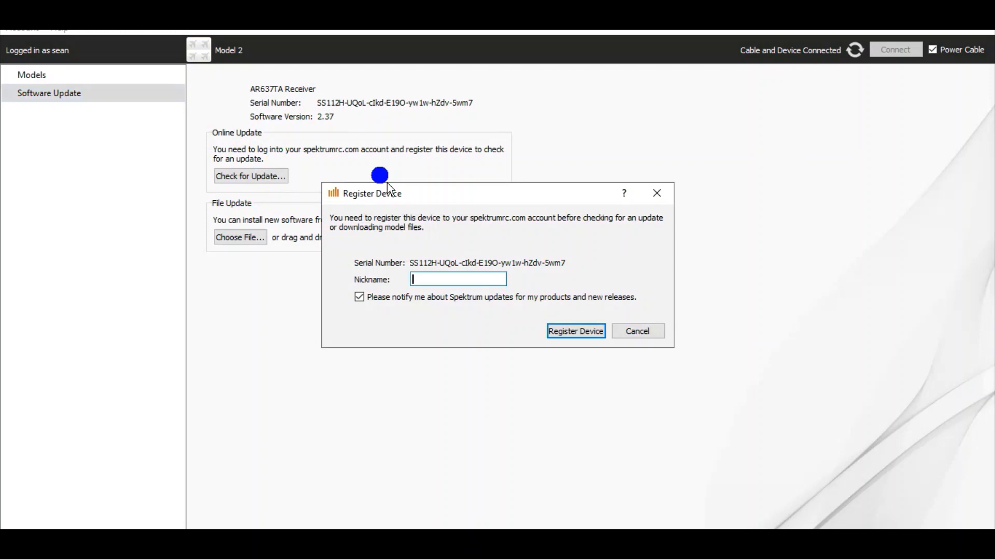
text(n)
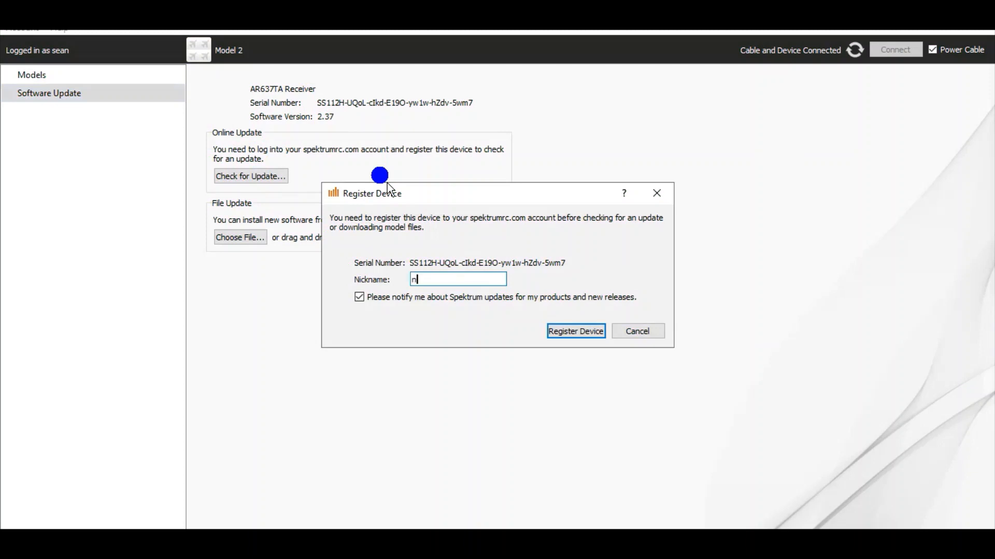
text(ight)
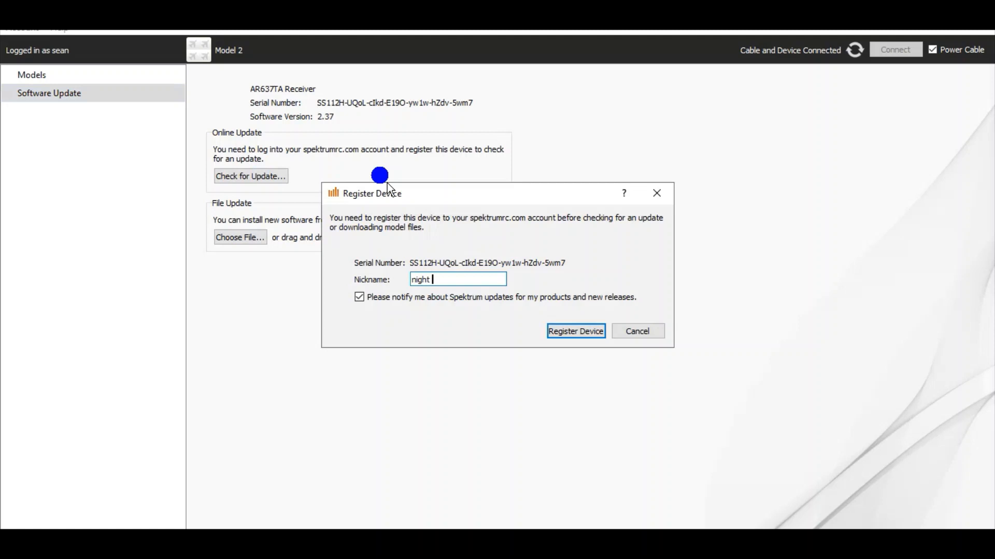
text(timb)
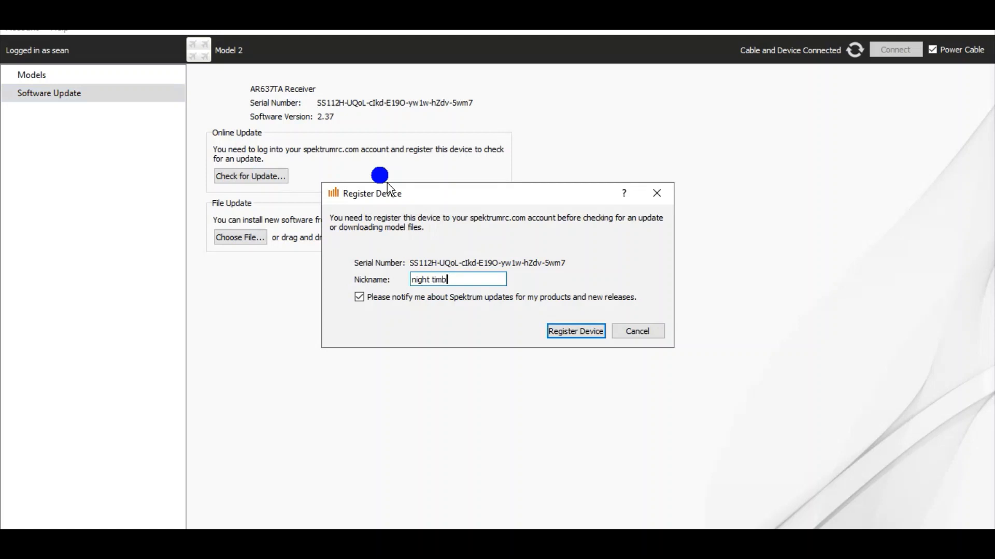
text(er)
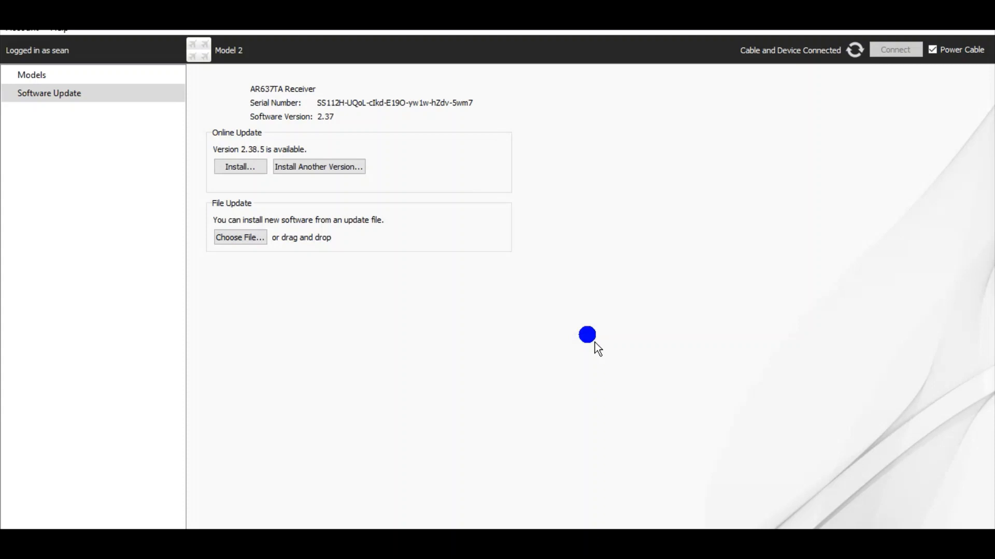
Step: Choose Install for version 2.38.5 and read through its change list
click(239, 166)
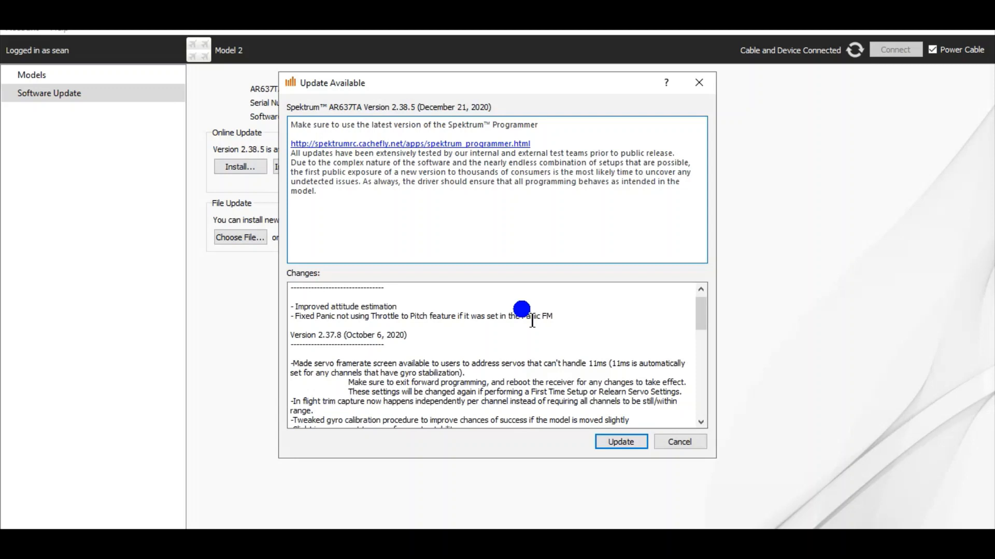
mouse_move(514, 324)
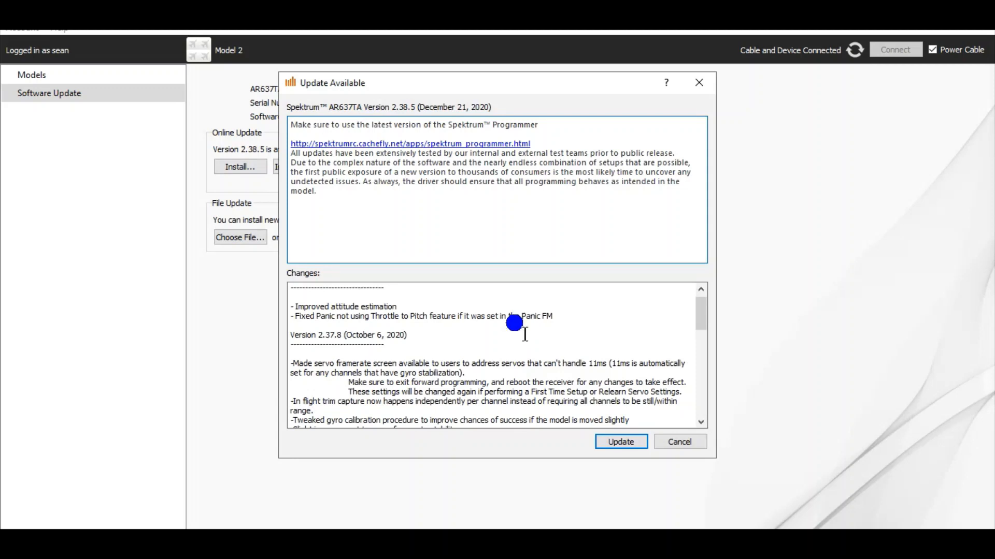
scroll(down, 3)
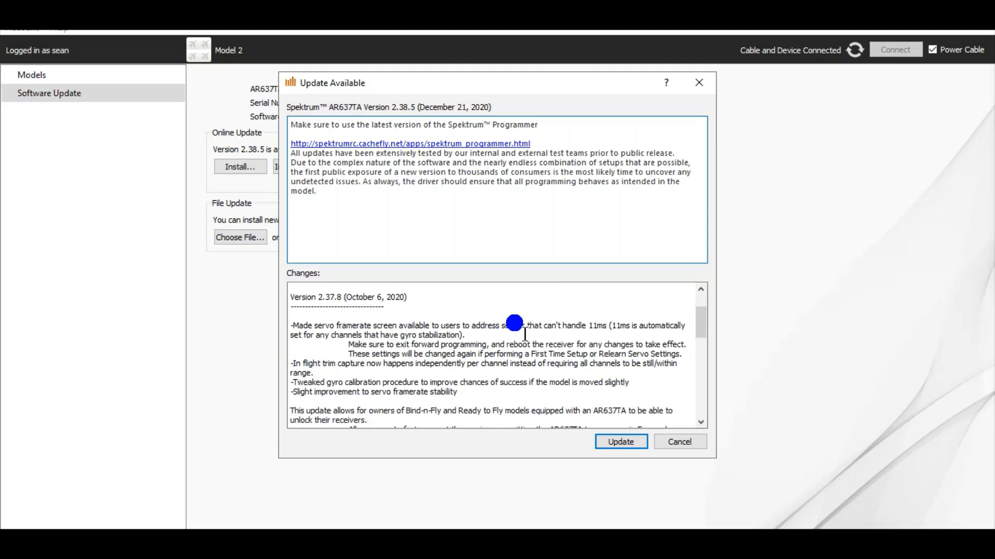
scroll(down, 3)
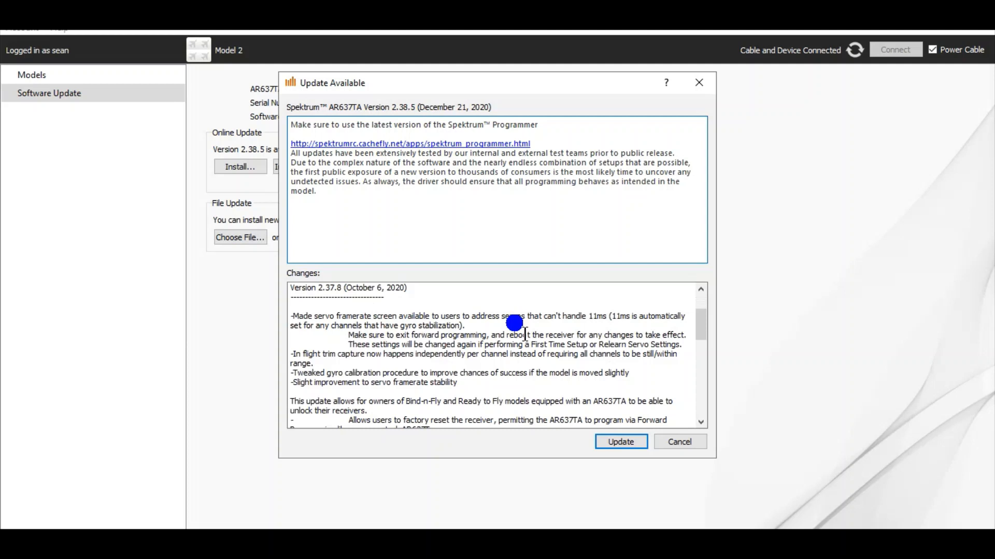
scroll(down, 3)
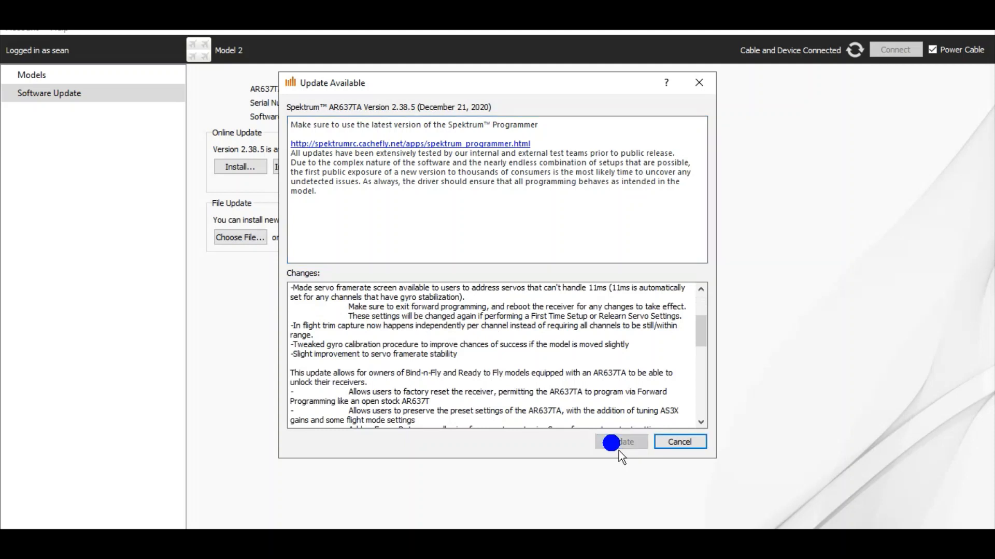
Step: Start the update so the receiver is flashed to version 2.38.5
click(621, 442)
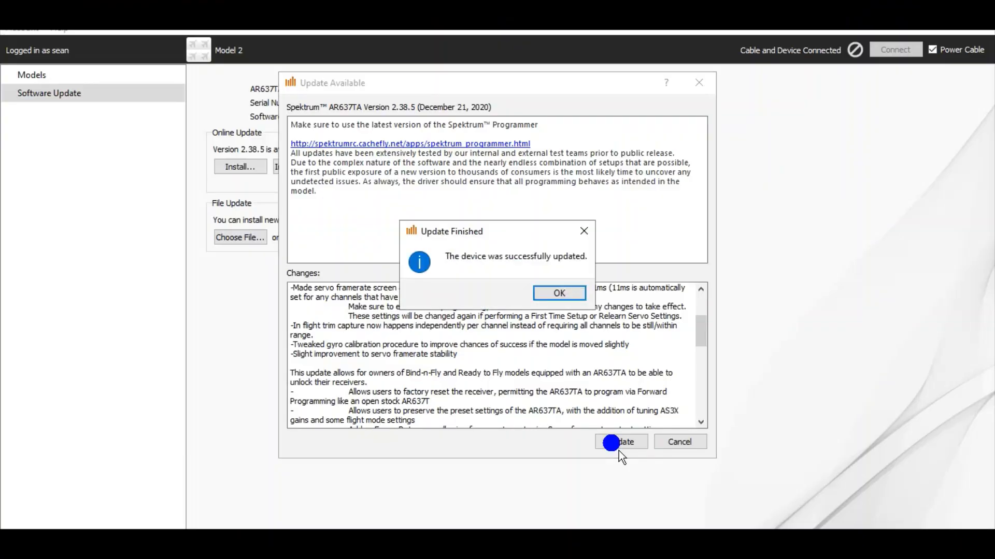
mouse_move(584, 423)
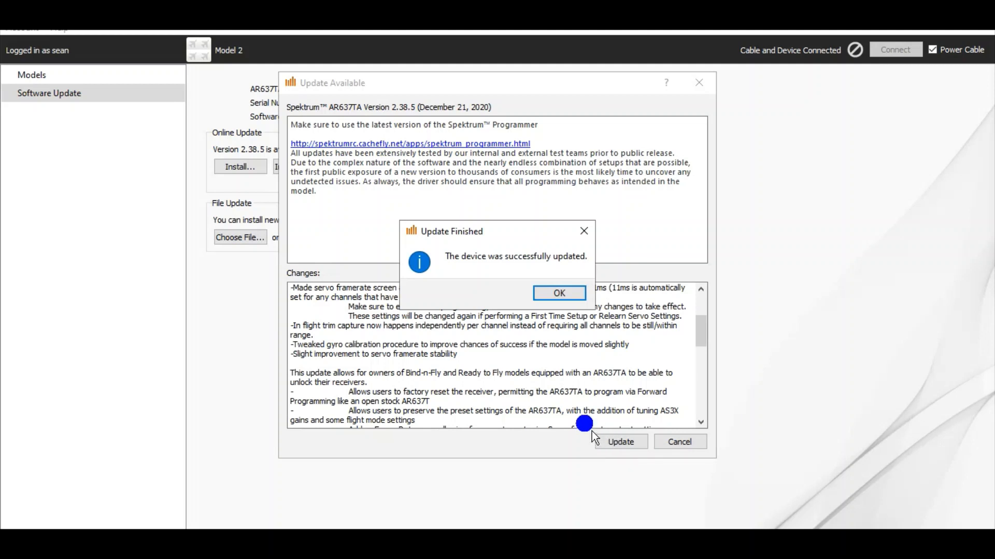
mouse_move(577, 383)
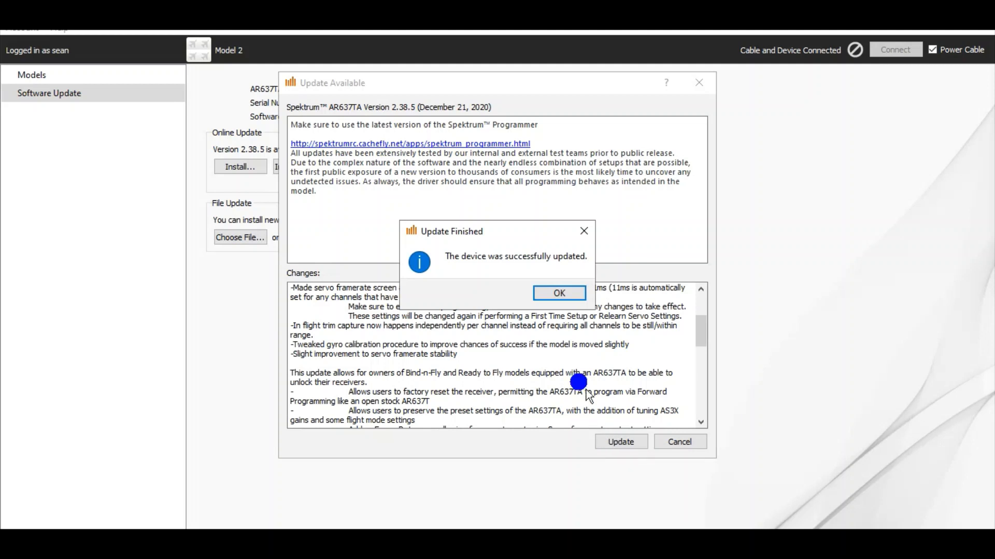
click(559, 293)
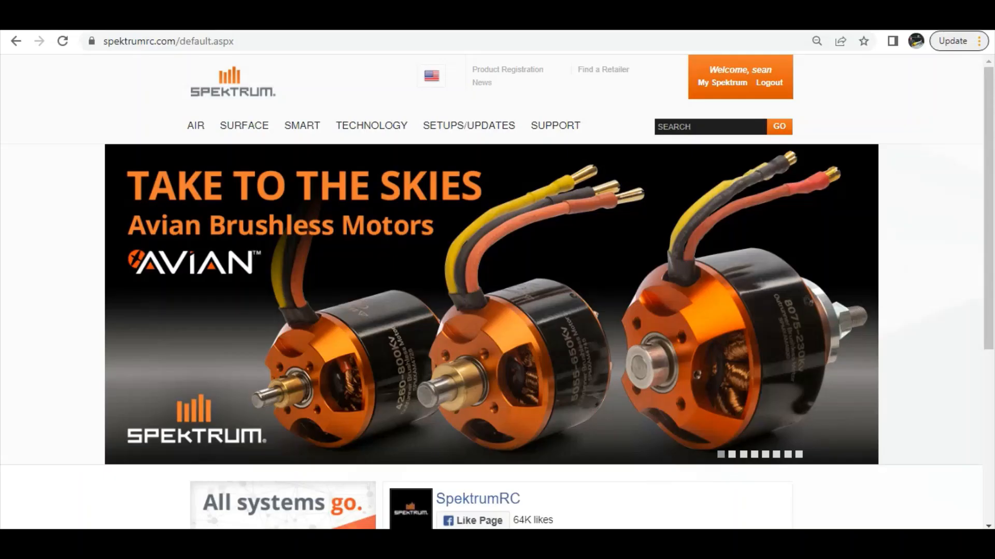
mouse_move(574, 126)
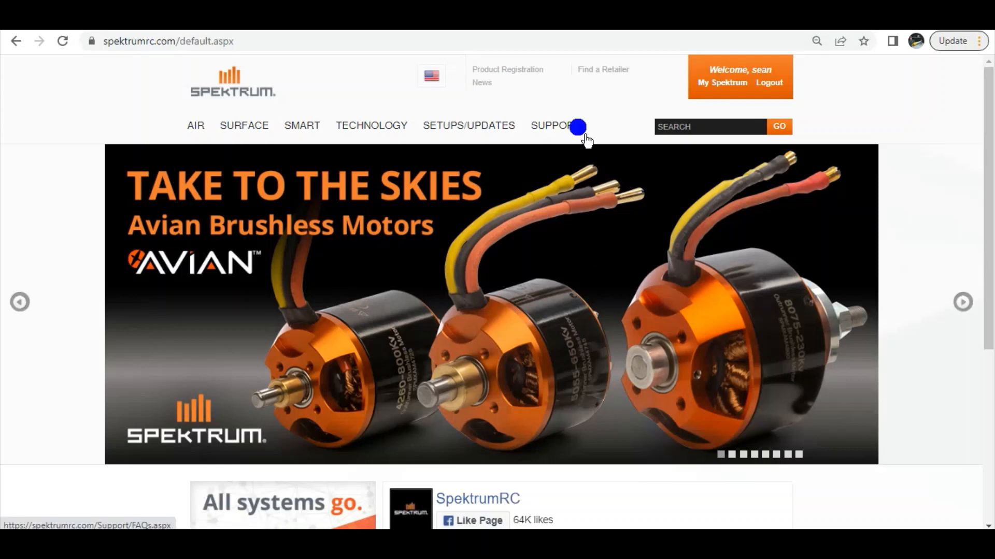
Step: Go to My Spektrum from the Support navigation menu
click(553, 125)
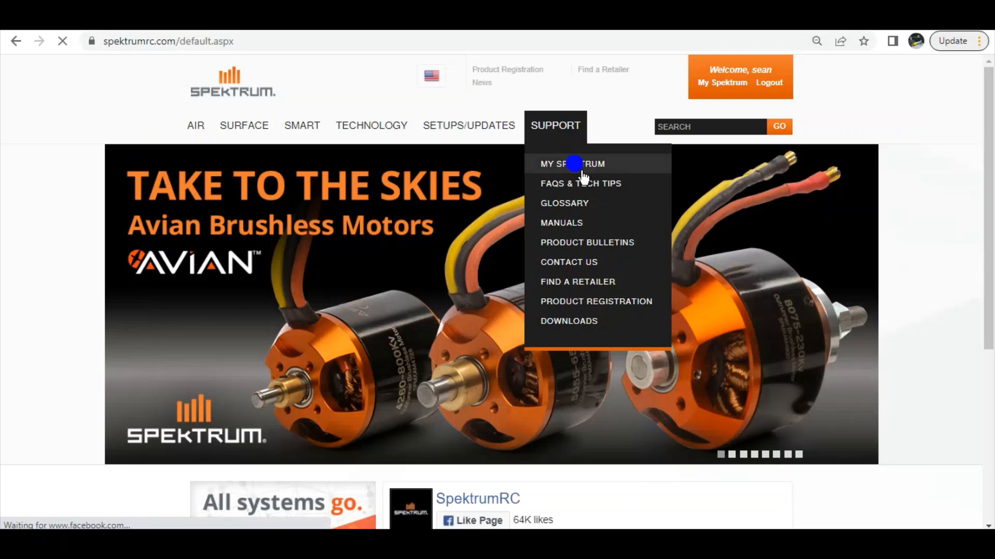
click(572, 164)
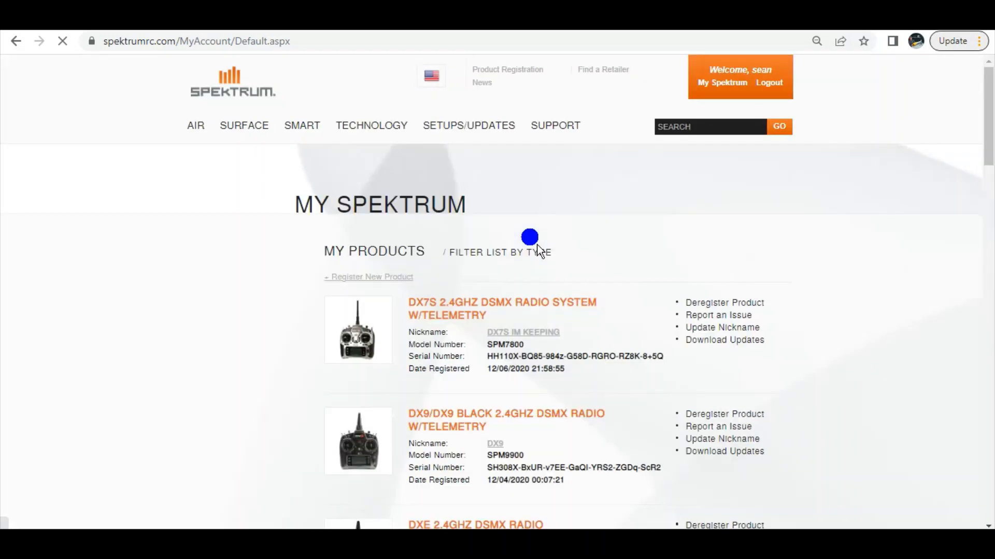
Step: Scroll the My Products list down to the AR637TA nicknamed night timber
scroll(down, 3)
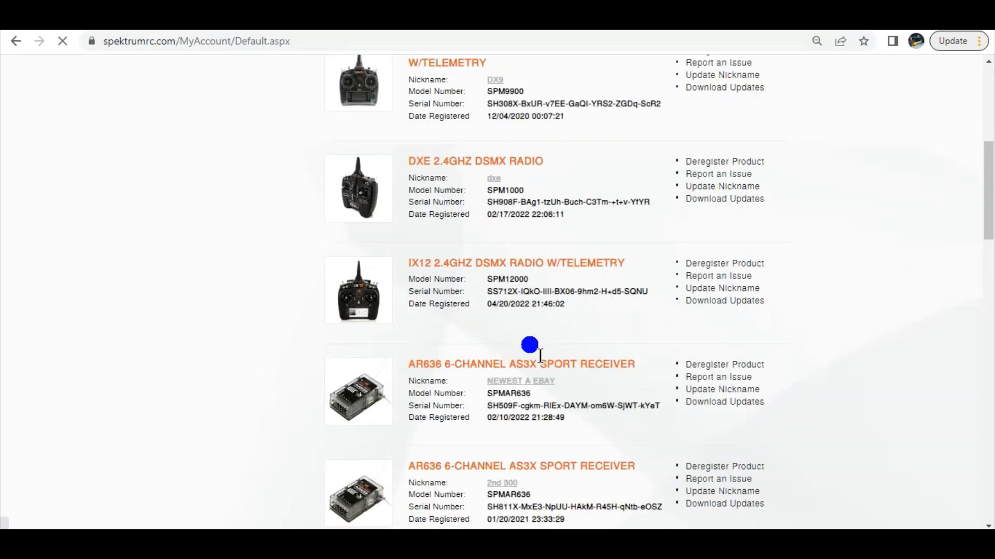
scroll(down, 3)
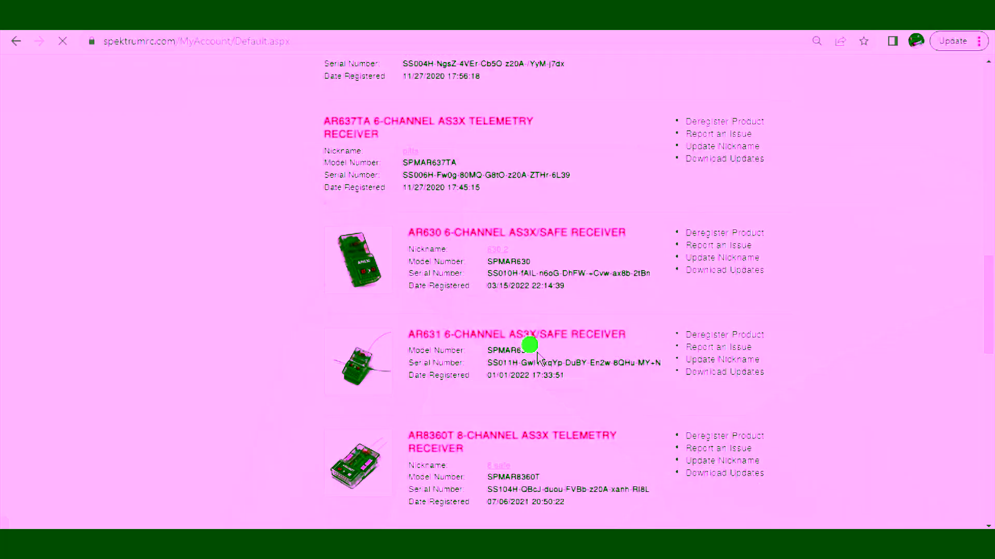
scroll(down, 3)
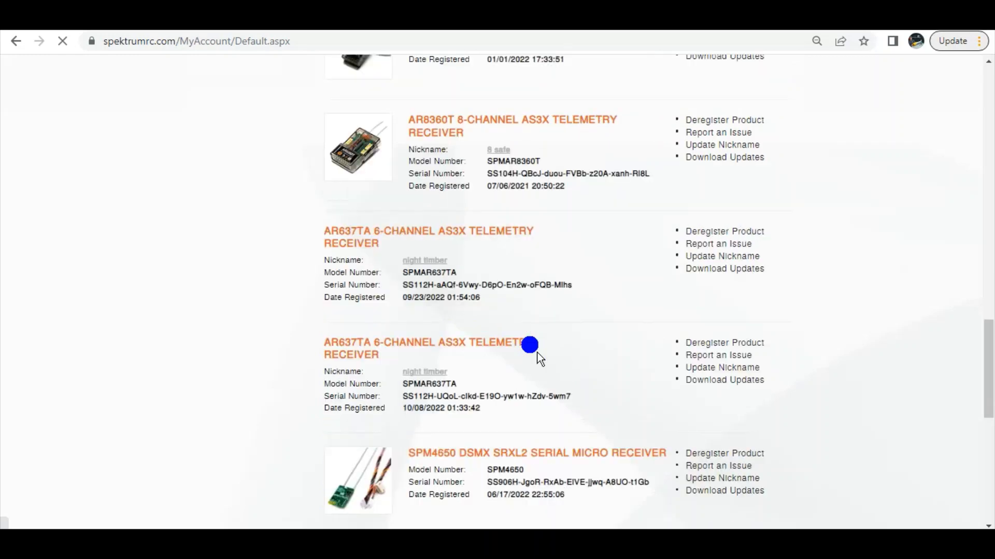